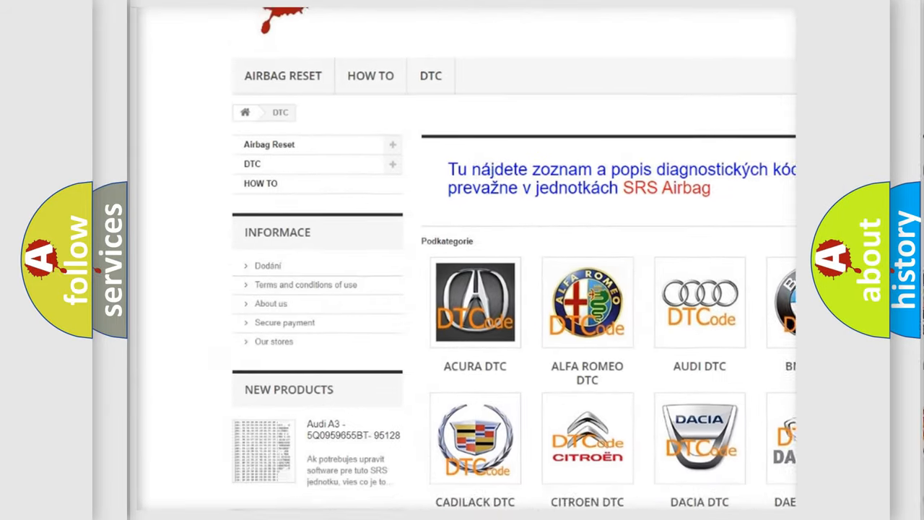
{"action": "scroll", "scroll_direction": "down", "scroll_amount": 3}
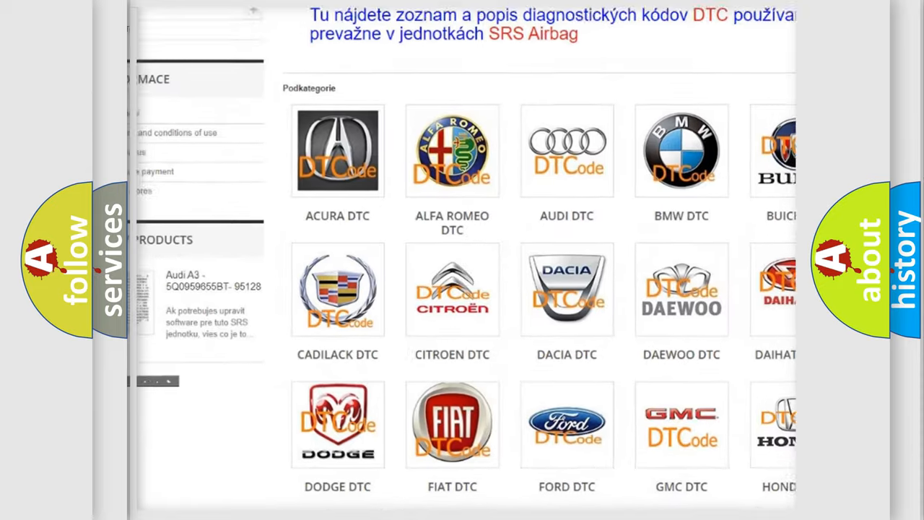
{"action": "scroll", "scroll_direction": "down", "scroll_amount": 3}
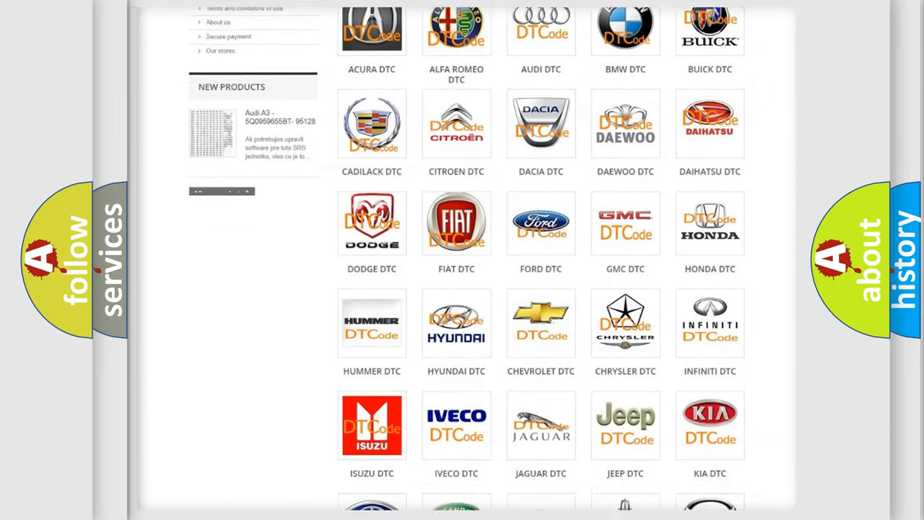
{"action": "scroll", "scroll_direction": "down", "scroll_amount": 3}
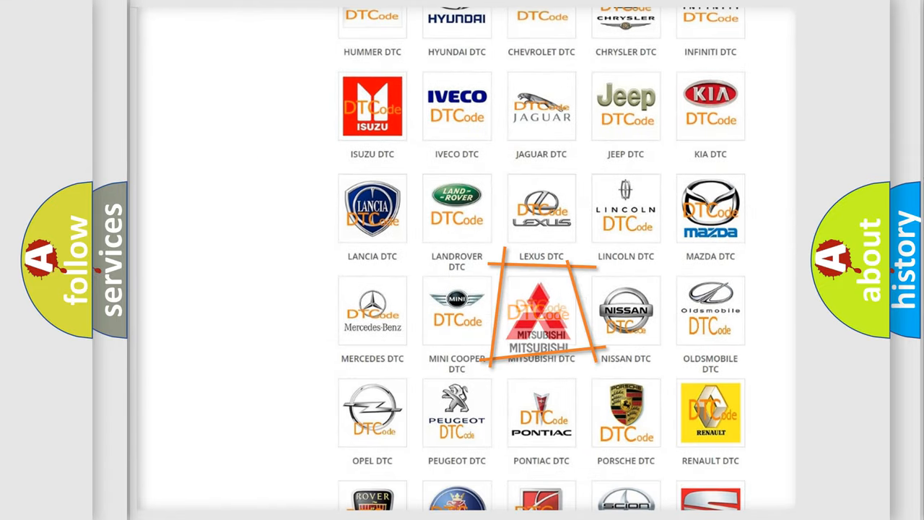